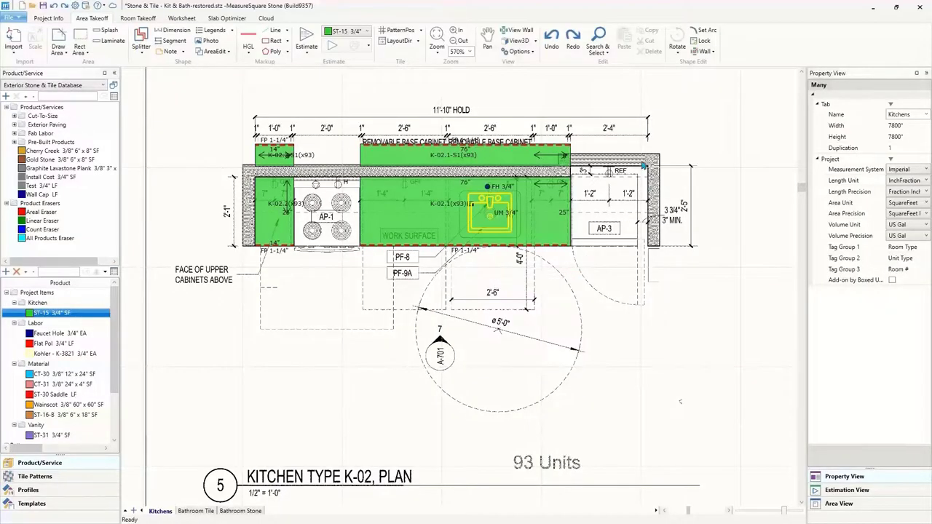
- Trace the L-shaped ST-15 3/4" counter on K-01, yielding pieces K-01.1 through K-01.3
left_click(451, 203)
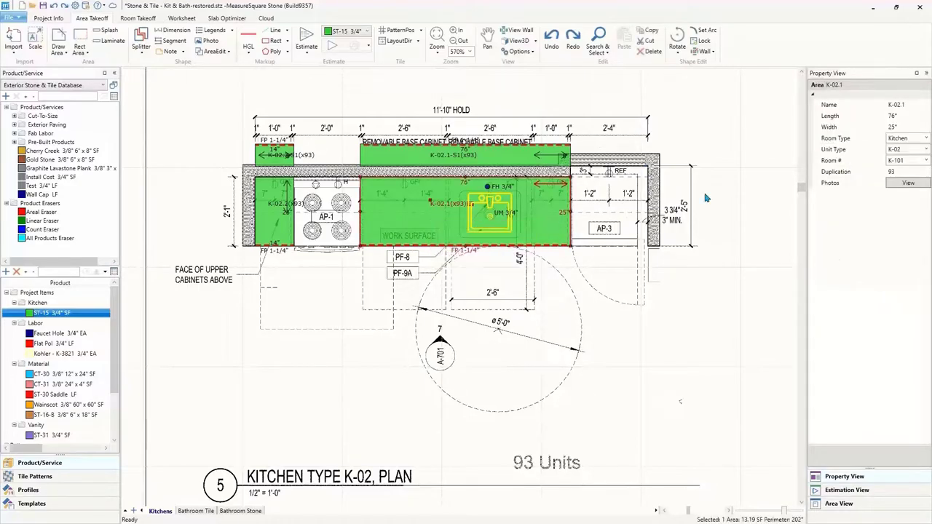
mouse_move(717, 144)
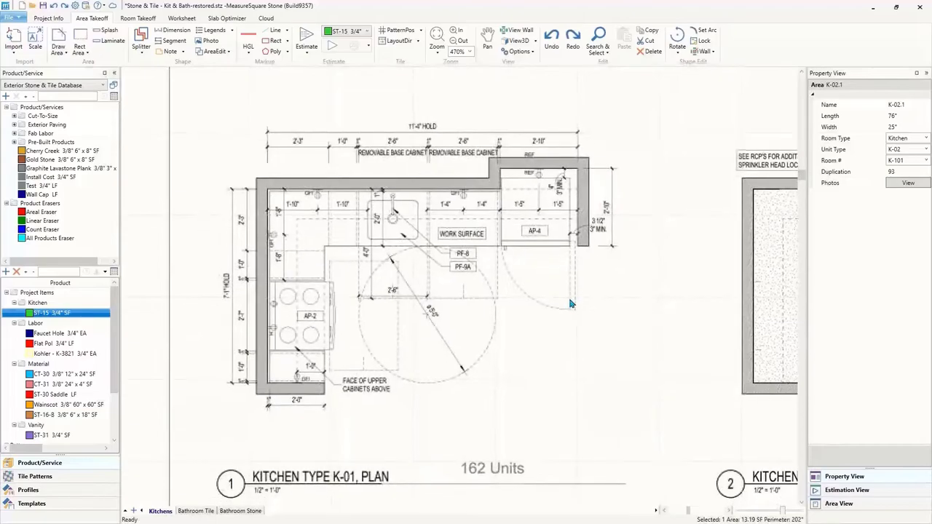
mouse_move(59, 40)
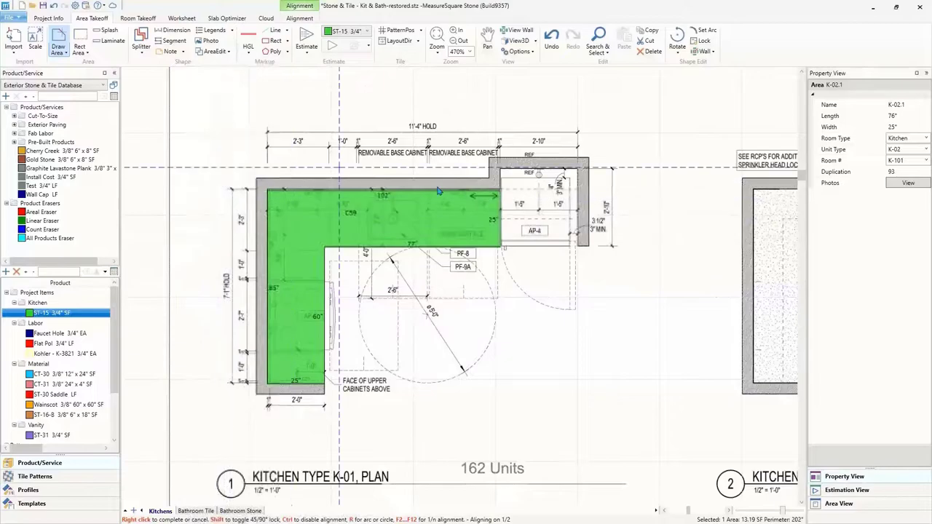
left_click(141, 47)
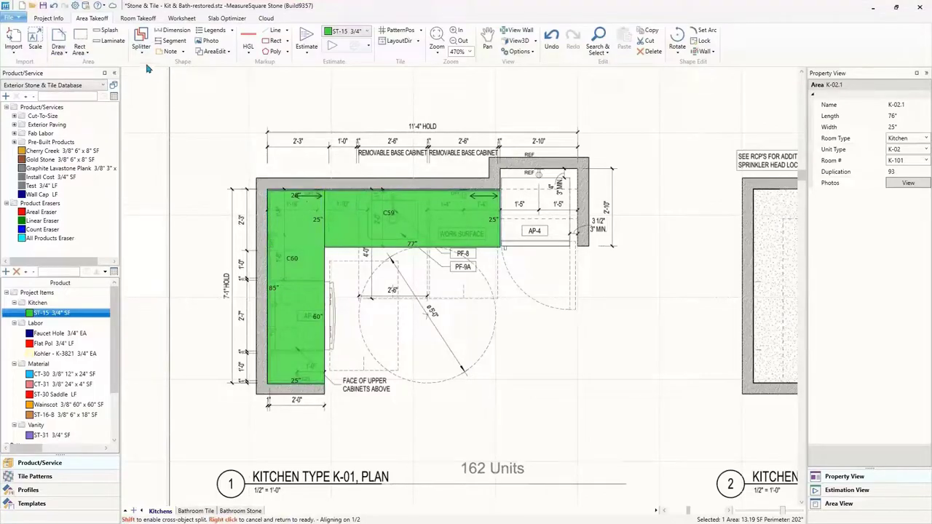
left_click(141, 45)
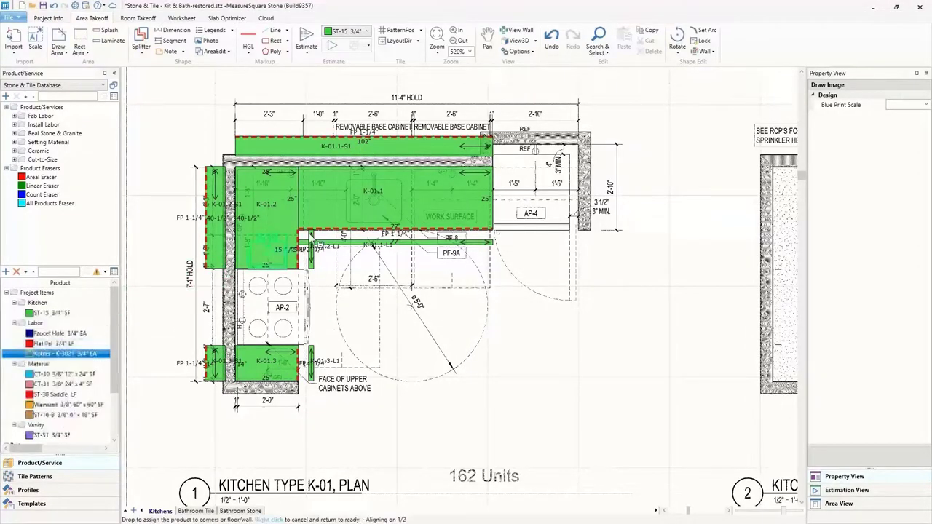
- Place the Kohler undermount sink cutout on the K-01 countertop
left_click(374, 201)
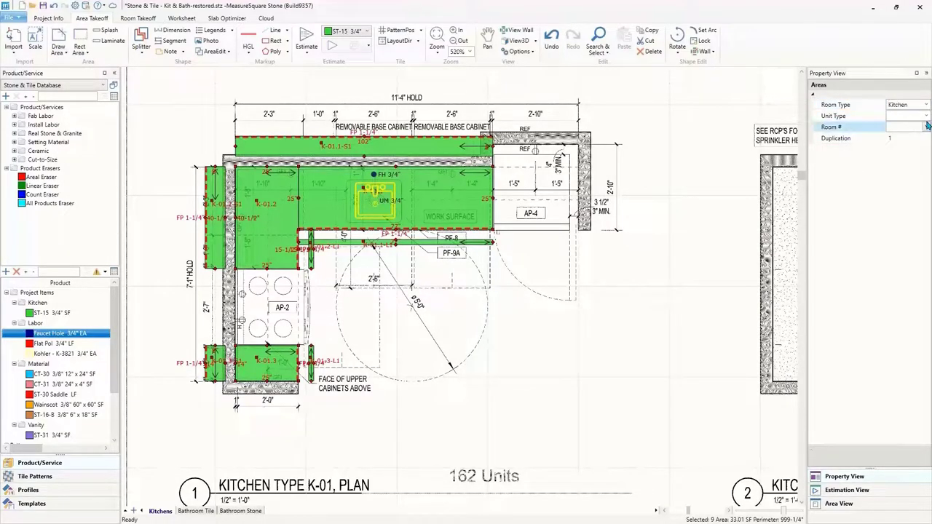
- Set the countertops to unit type K-01, room K101, with duplication 162
left_click(925, 116)
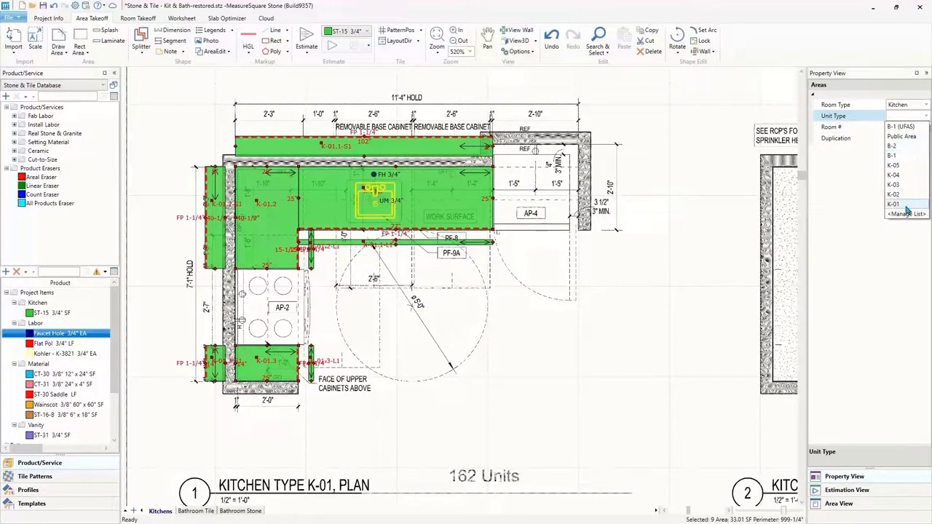
left_click(893, 204)
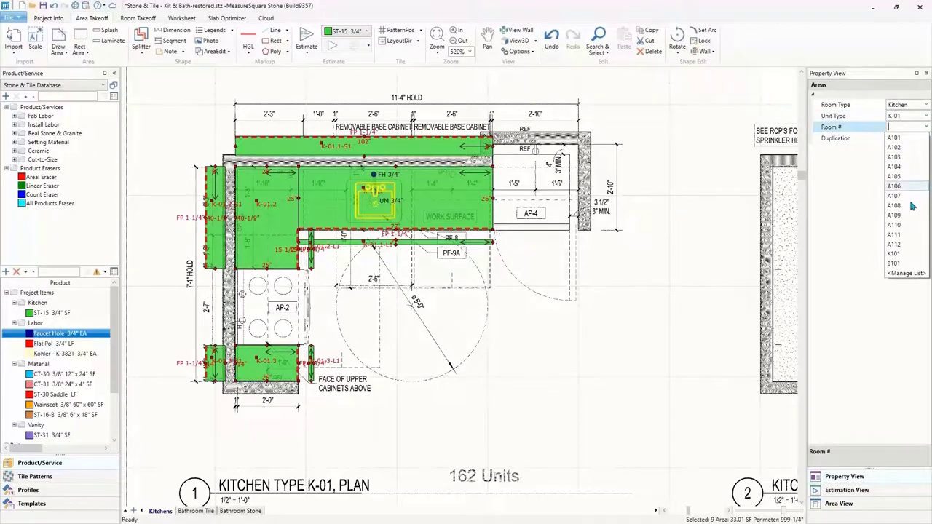
left_click(893, 253)
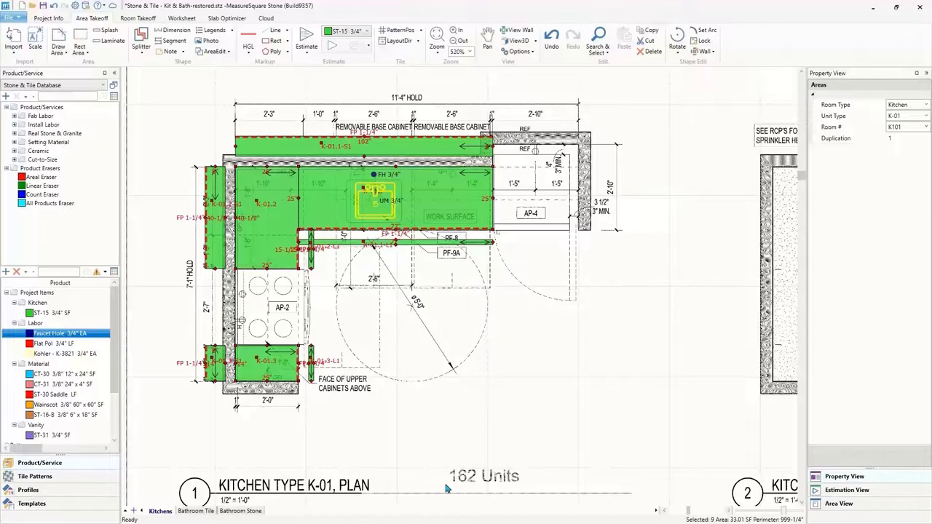
left_click(906, 138)
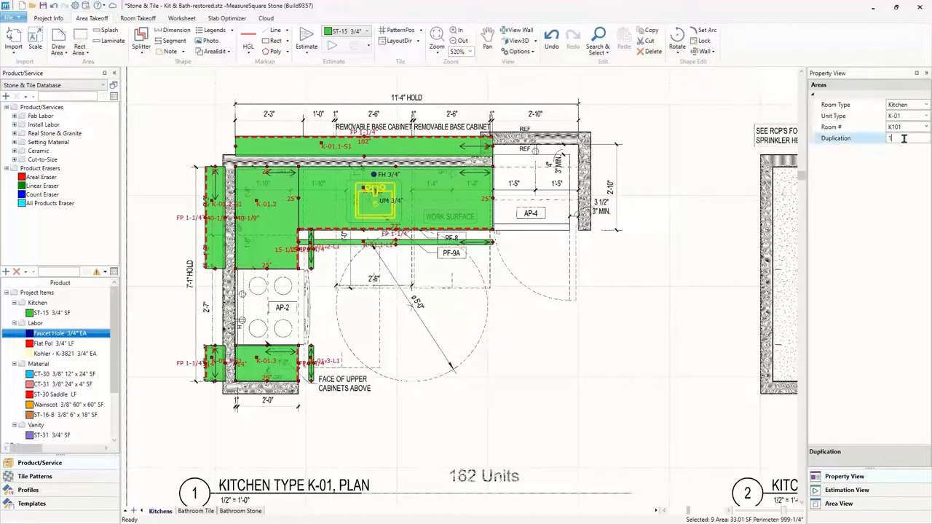
type("162")
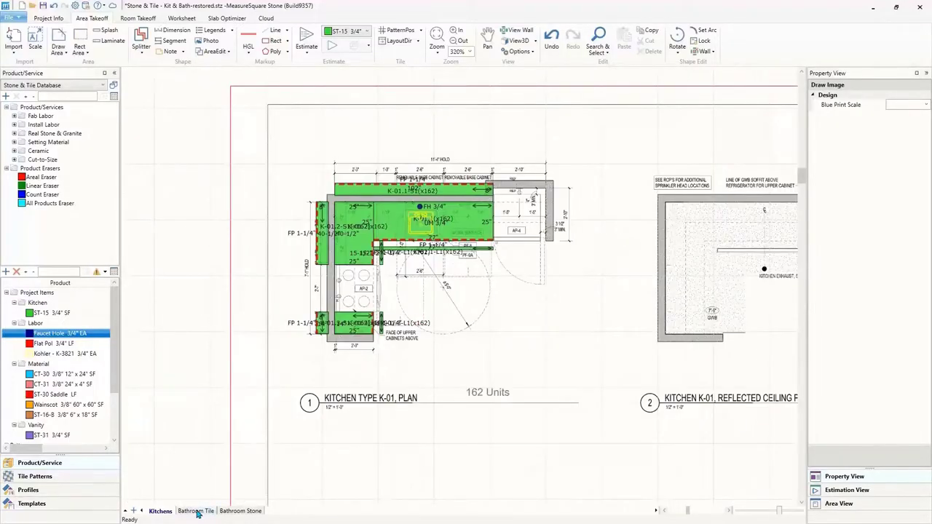
mouse_move(245, 507)
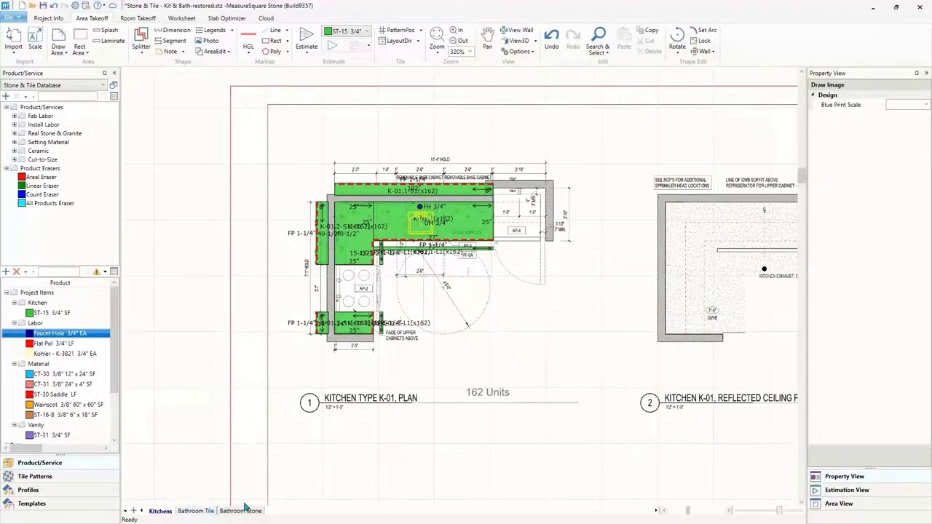
- On the Bathroom Tile sheet, start outlining the B-1 (UFAS) floor with CT-30
left_click(195, 510)
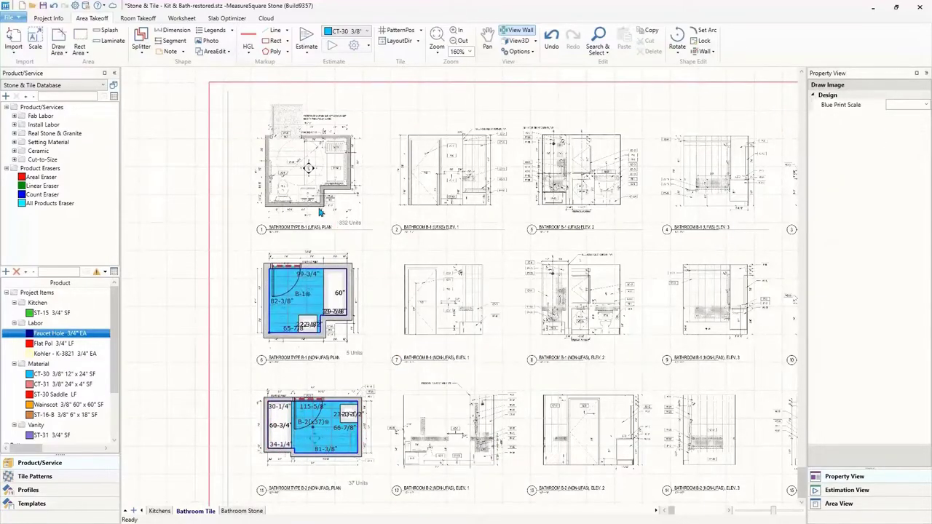
mouse_move(326, 191)
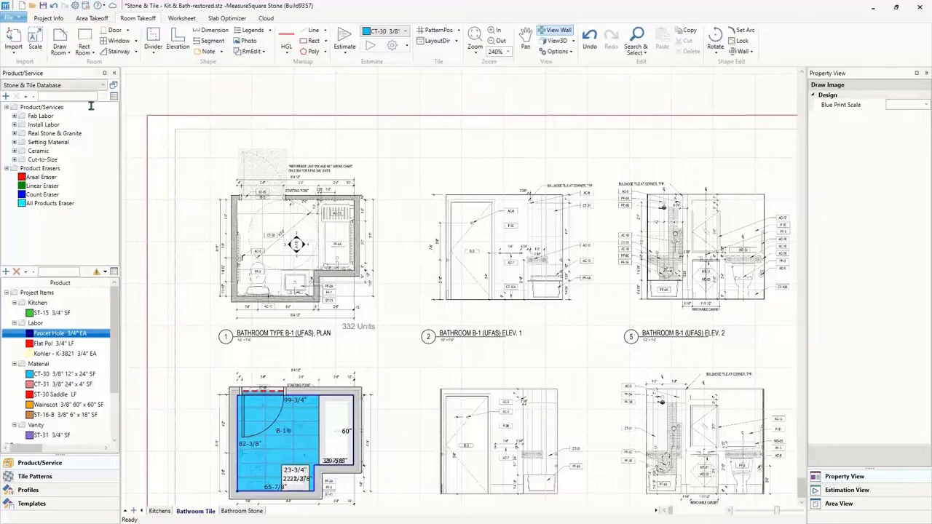
left_click(60, 44)
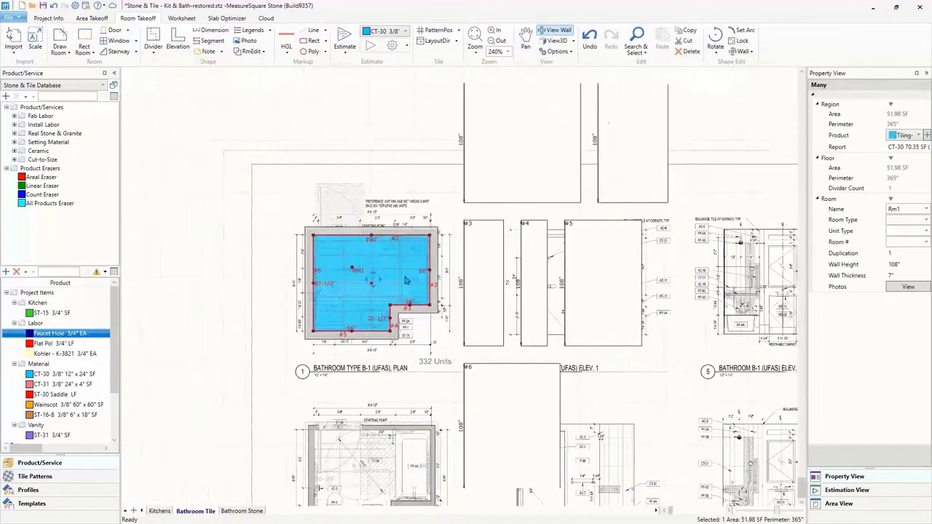
- Add a door to the B-1 bathroom wall with an ST-30 Saddle transition
left_click(115, 30)
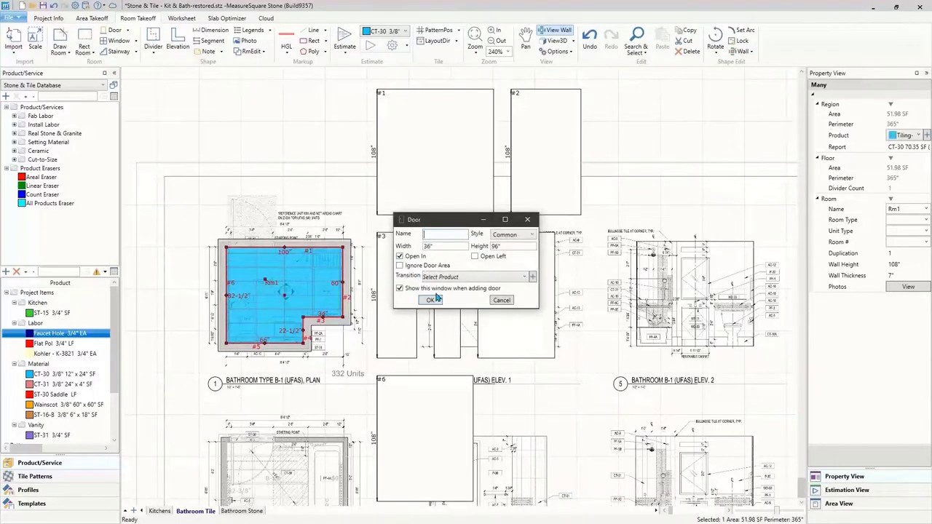
left_click(473, 276)
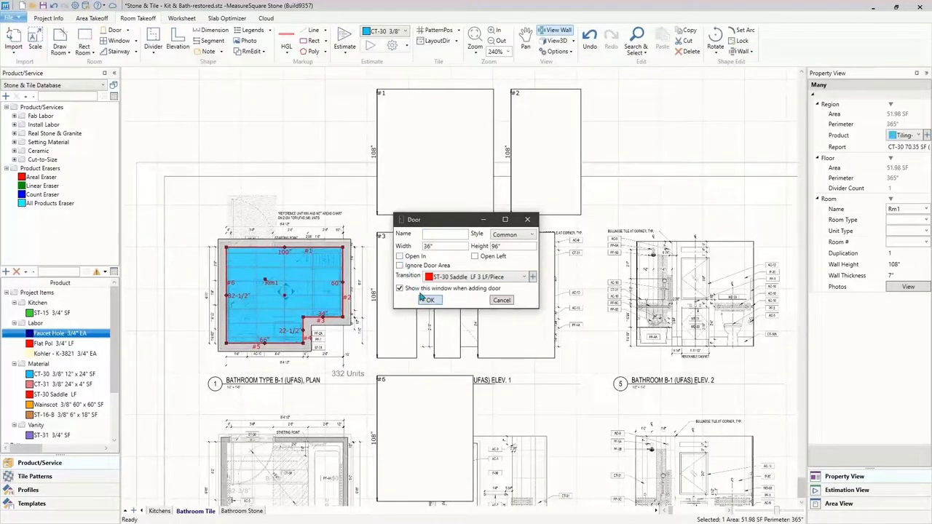
left_click(428, 300)
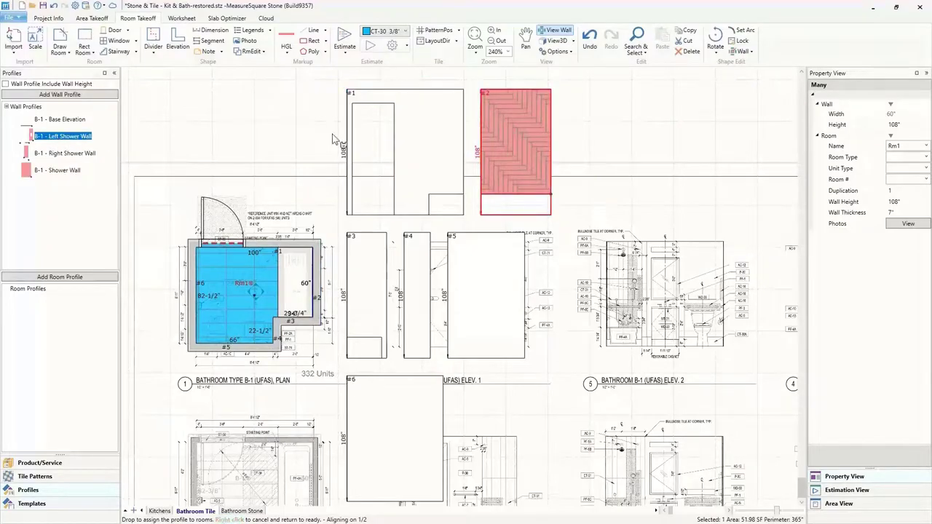
- Apply the left shower wall profile to wall #2, review in 3D, and edit duplication
left_click(60, 118)
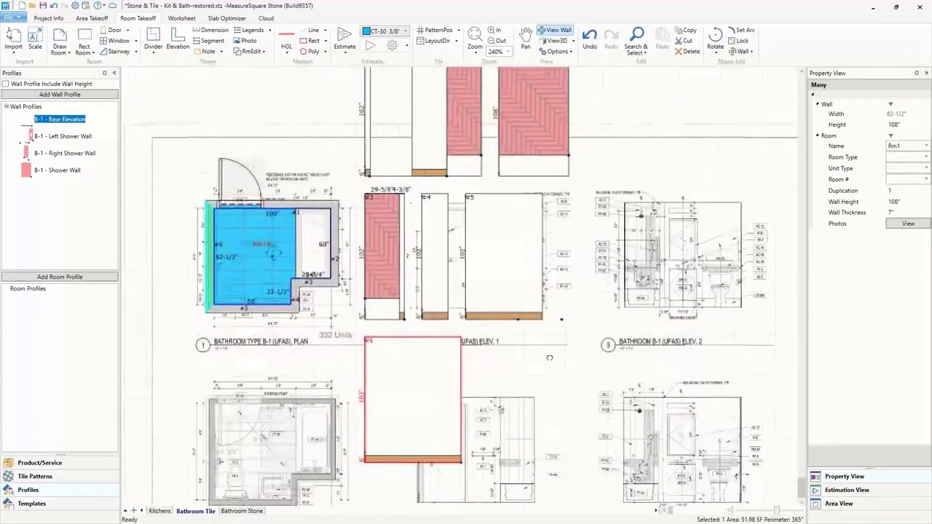
left_click(557, 40)
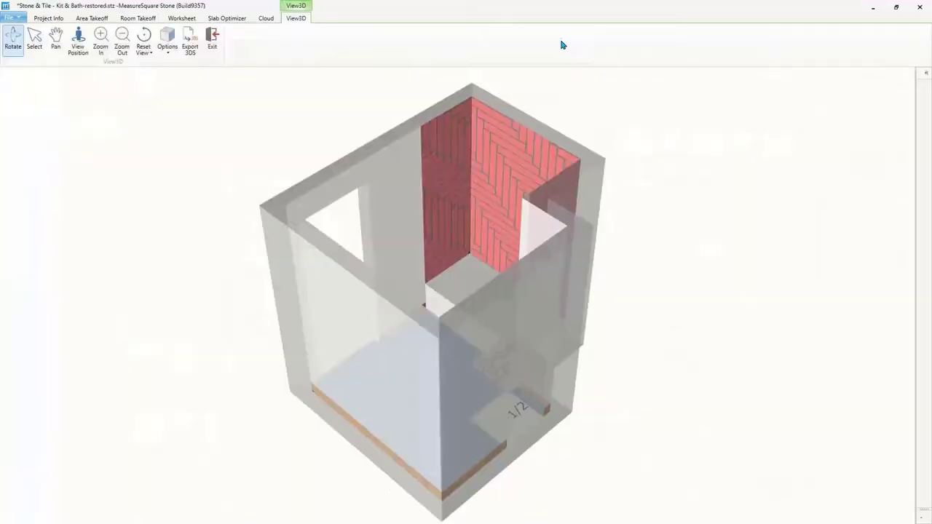
left_click_drag(561, 44, 593, 363)
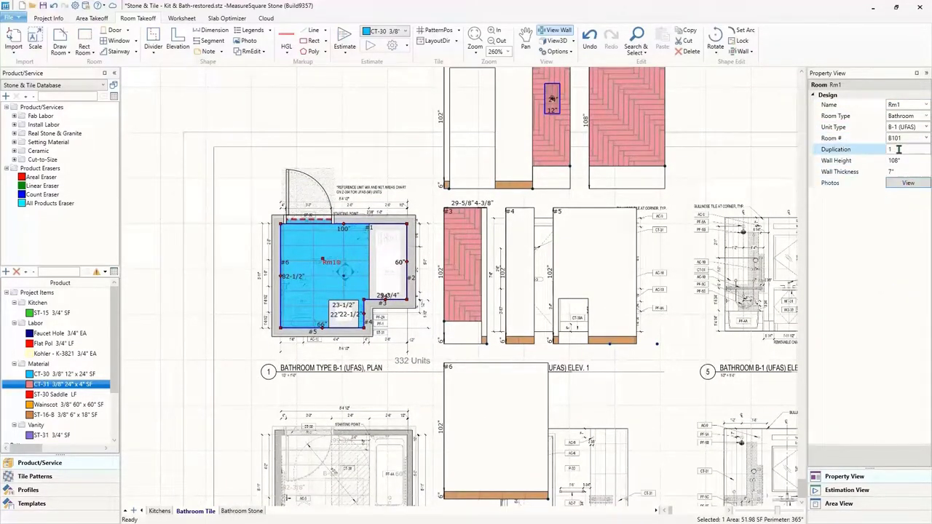
left_click(181, 18)
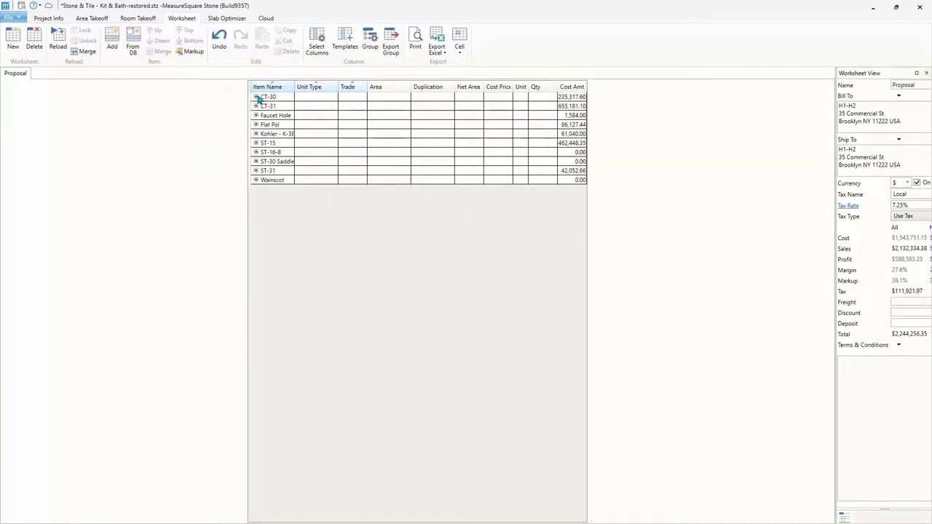
- Expand the CT-30 and ST-15 groups in the Vendor Quote worksheet
left_click(256, 97)
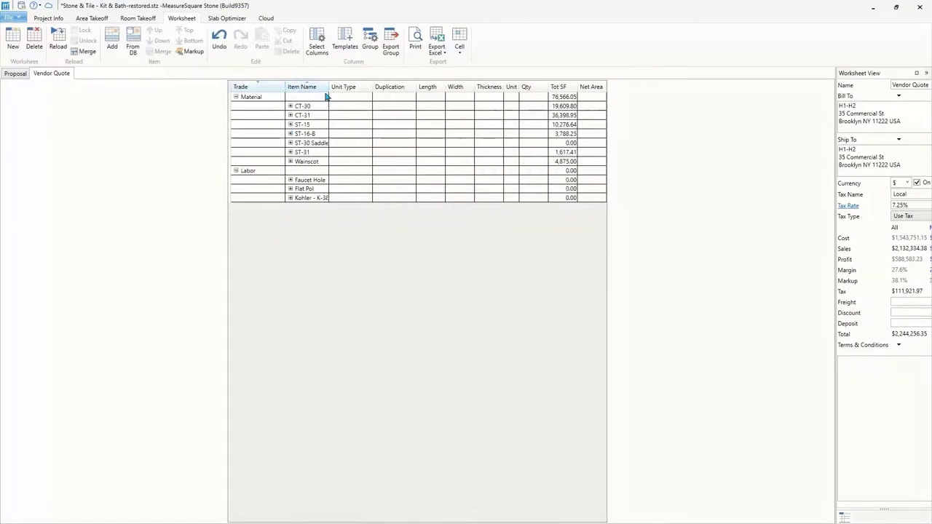
left_click(290, 106)
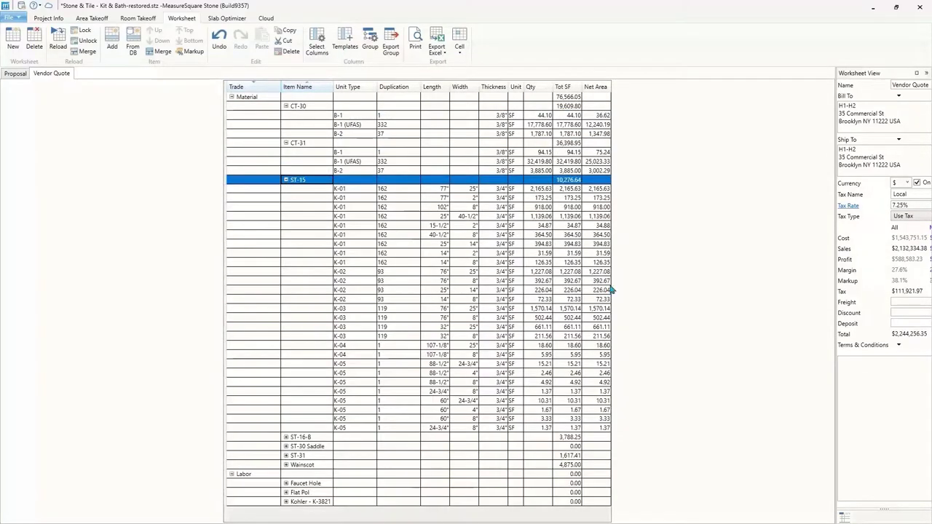
mouse_move(102, 155)
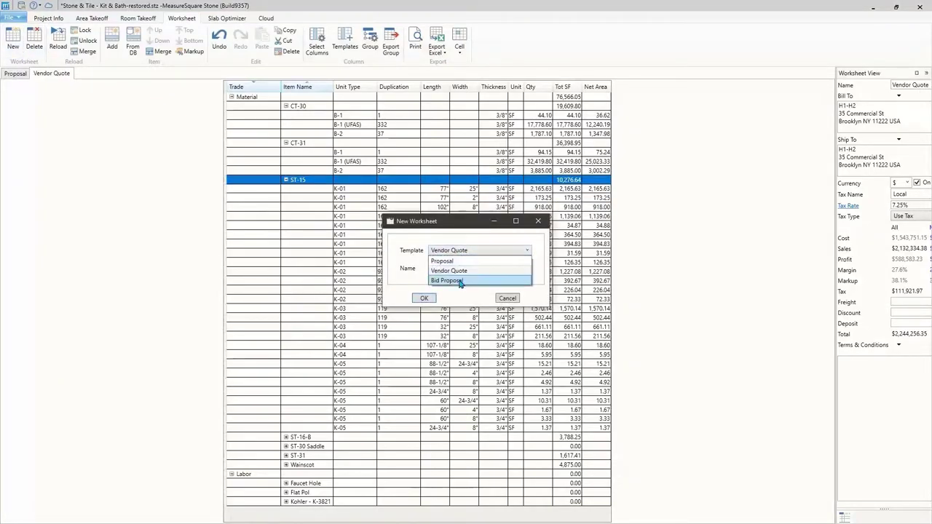
- Create a Bid Proposal worksheet and sort trades with Material first
left_click(423, 298)
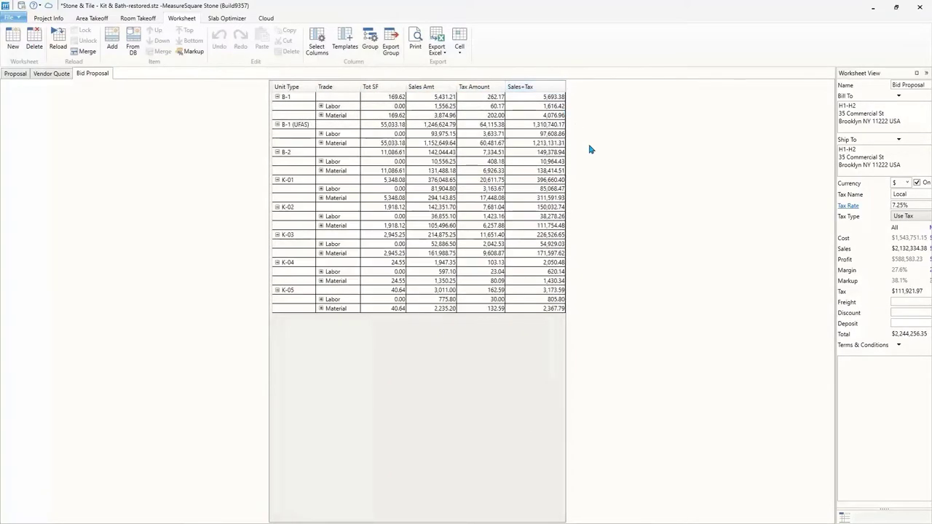
left_click(325, 86)
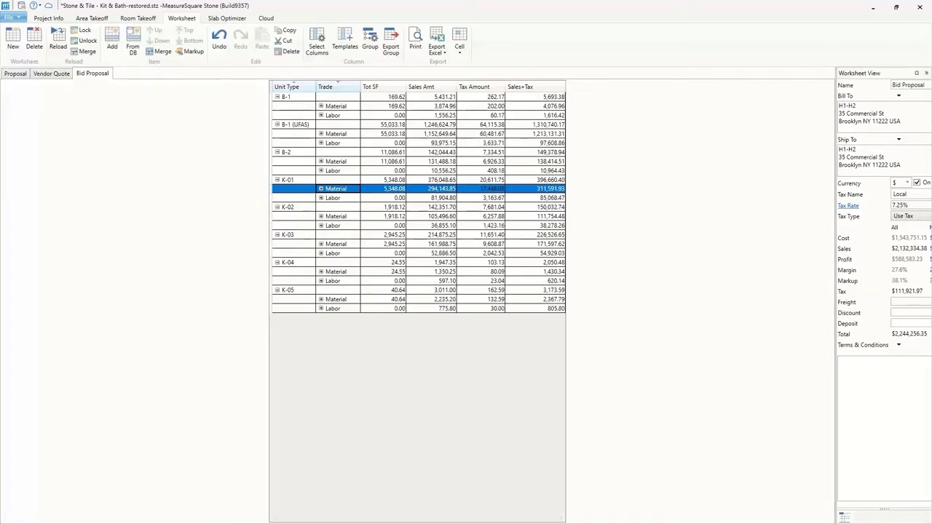
left_click(226, 18)
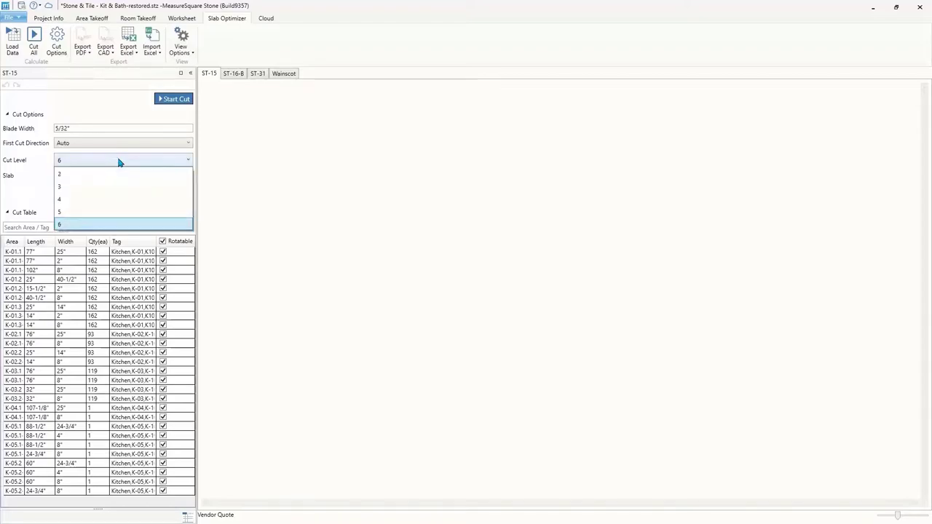
- Run the ST-15 slab cut at level 4 and highlight the K-01.1 and K-01.2 pieces
left_click(59, 198)
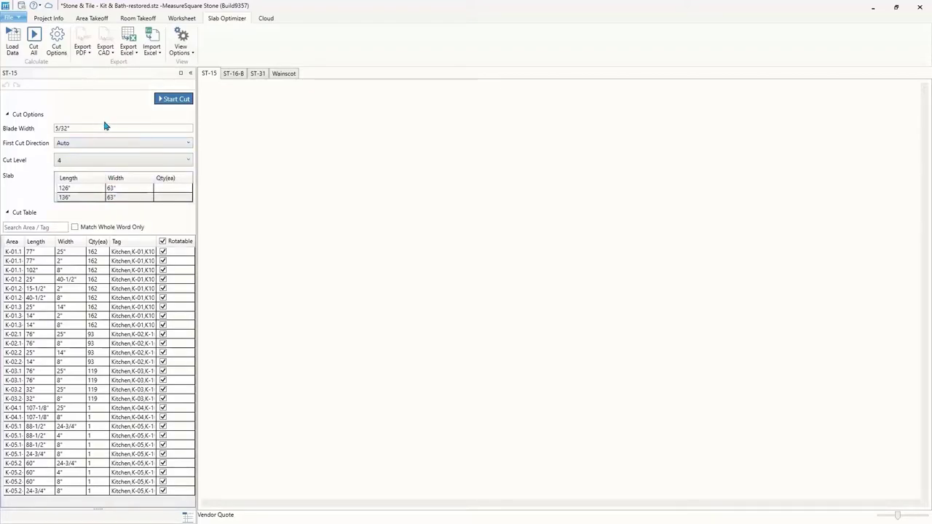
left_click(174, 98)
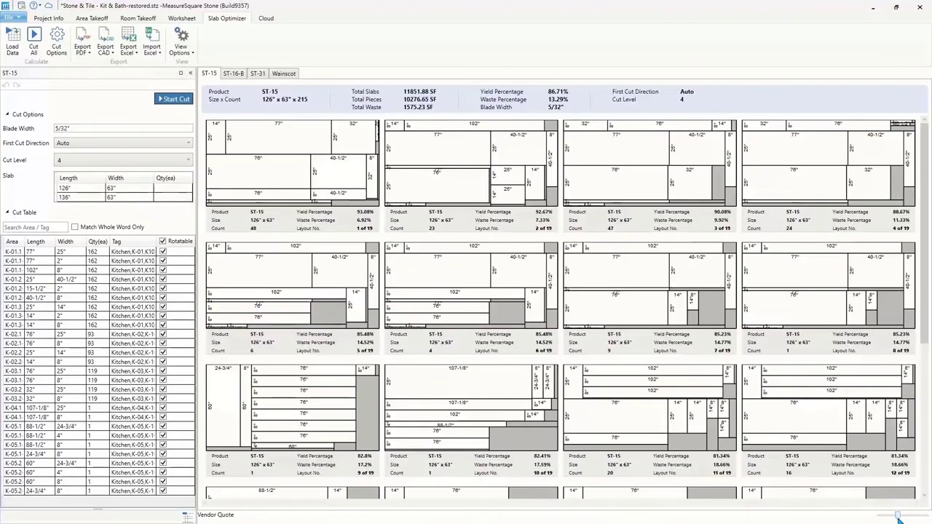
left_click(35, 251)
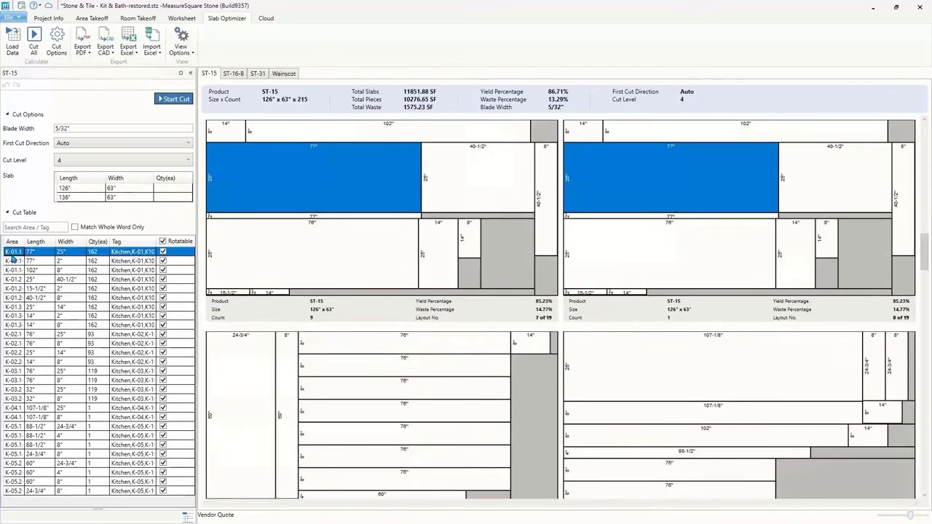
left_click(31, 279)
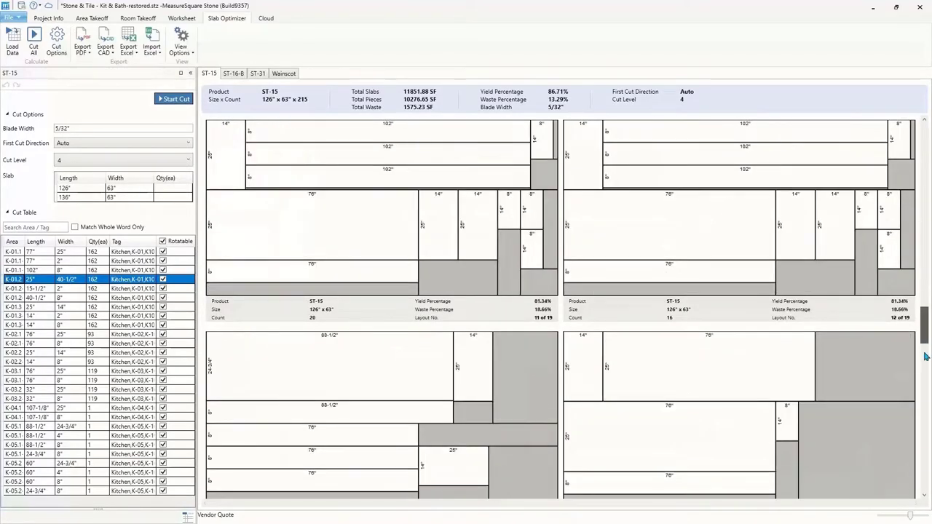
scroll("down", 3)
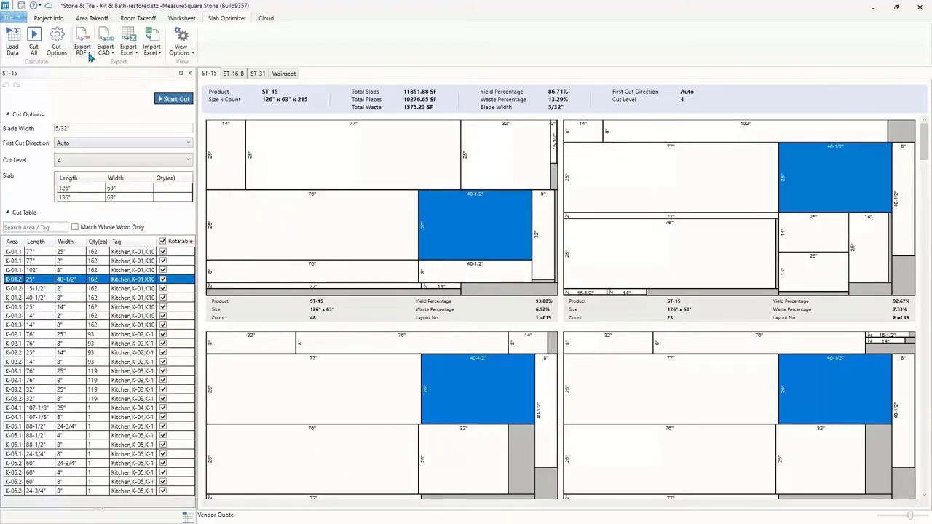
- Turn on piece labels in View Options for the slab layouts
left_click(180, 42)
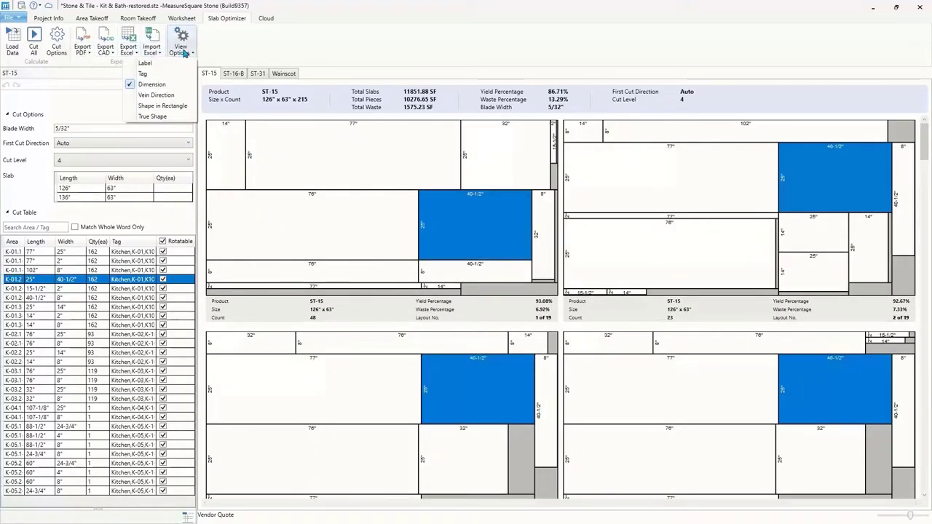
left_click(145, 63)
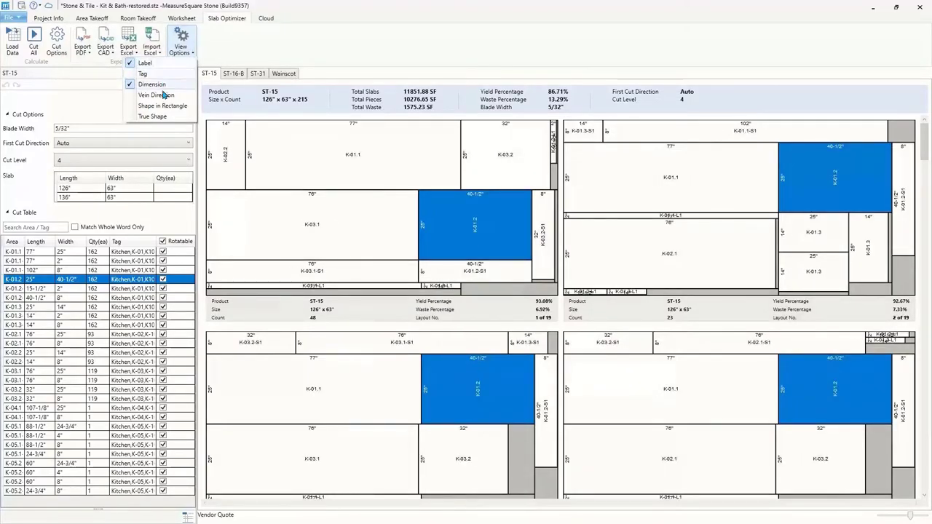
left_click(155, 95)
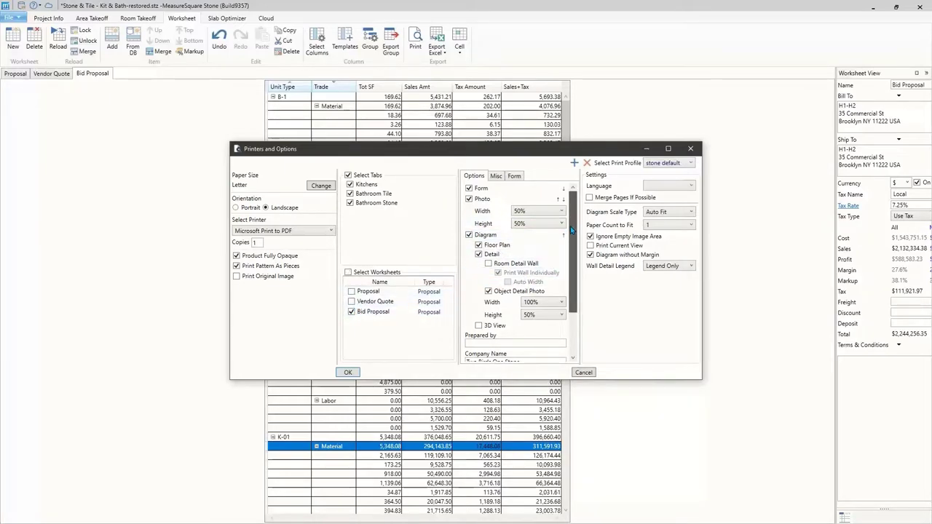
- Confirm the Bid Proposal print with Kitchens, Bathroom Tile and Bathroom Stone tabs checked
scroll("down", 3)
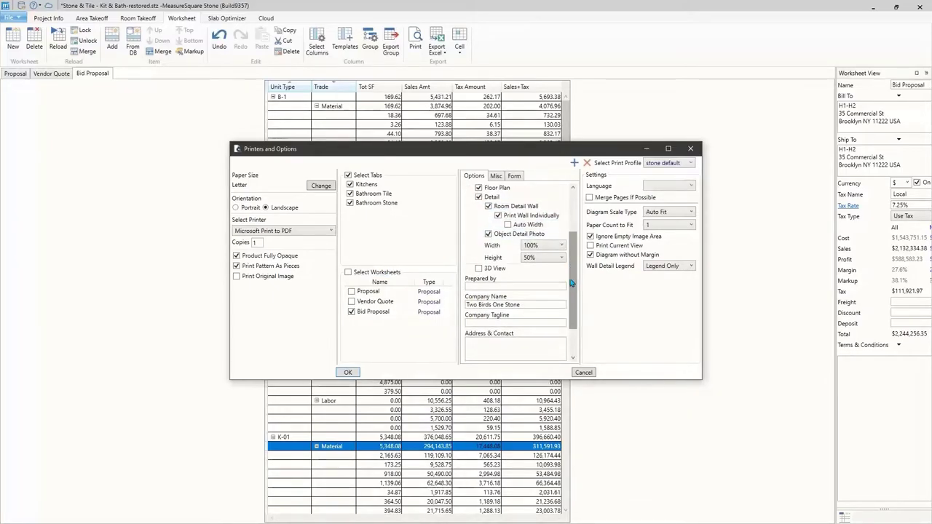
left_click(347, 372)
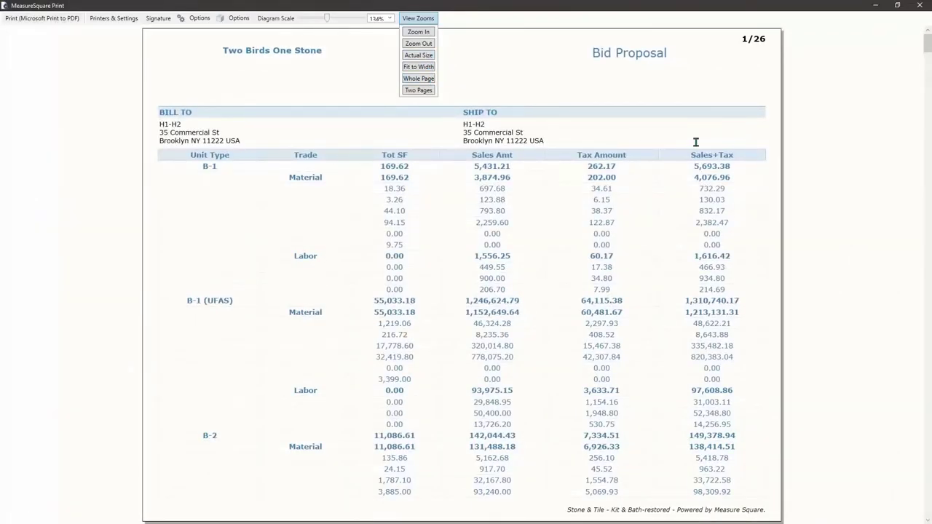
scroll("down", 3)
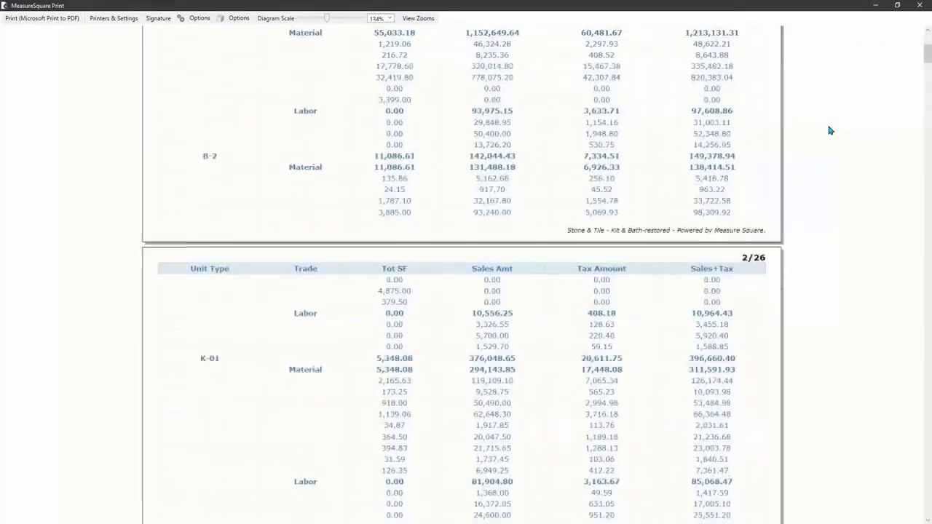
scroll("down", 3)
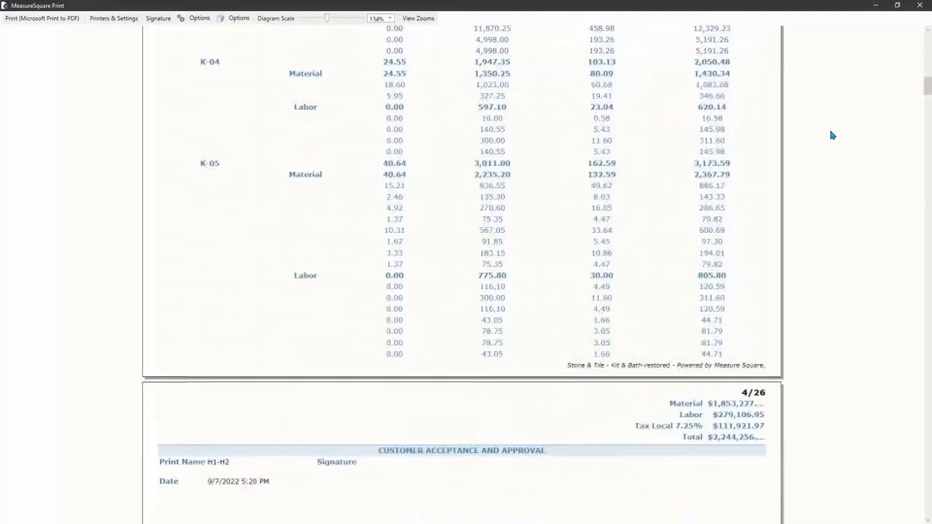
scroll("down", 3)
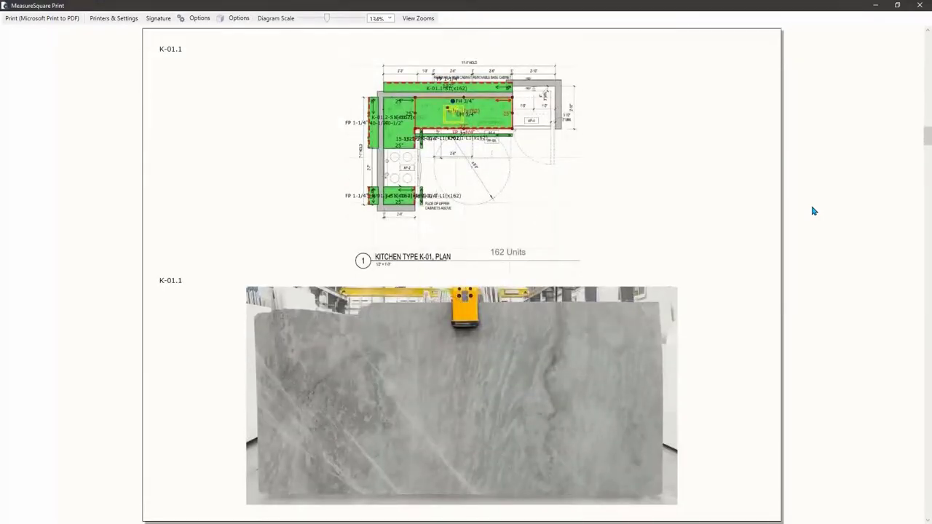
scroll("down", 3)
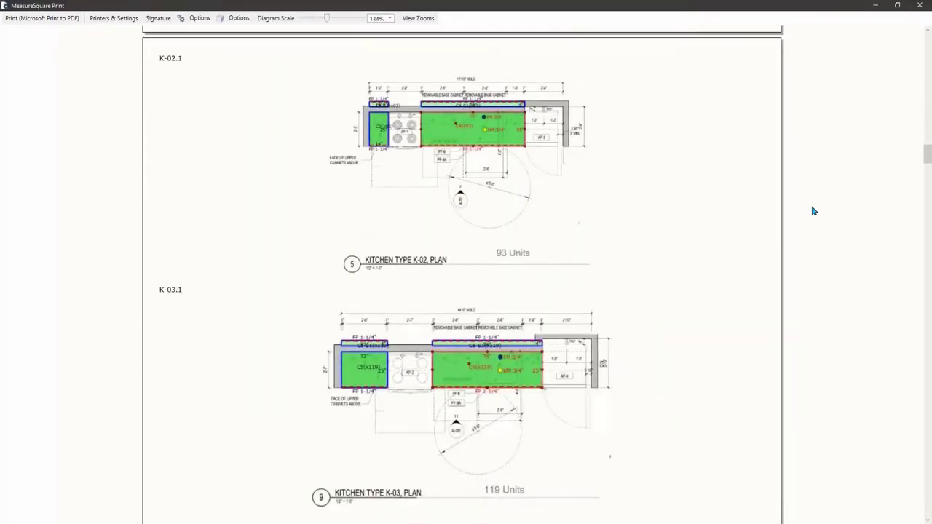
scroll("down", 3)
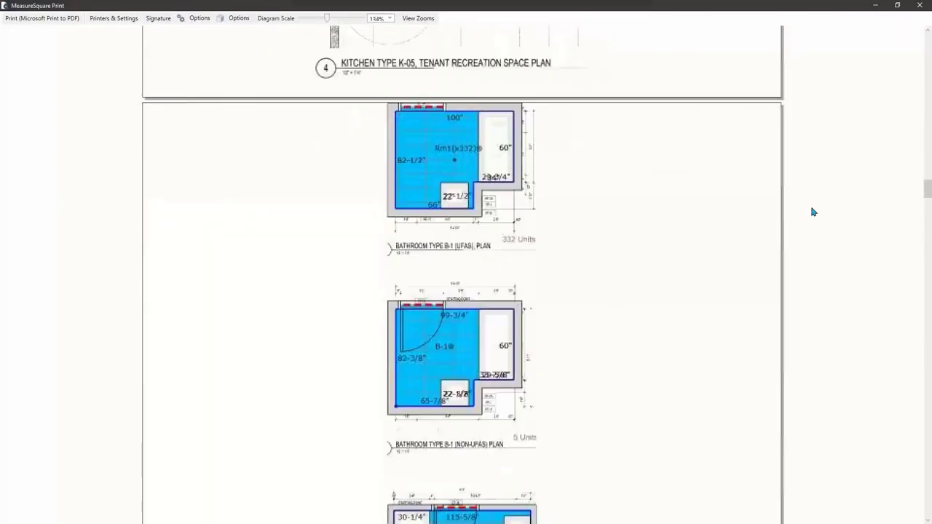
scroll("down", 3)
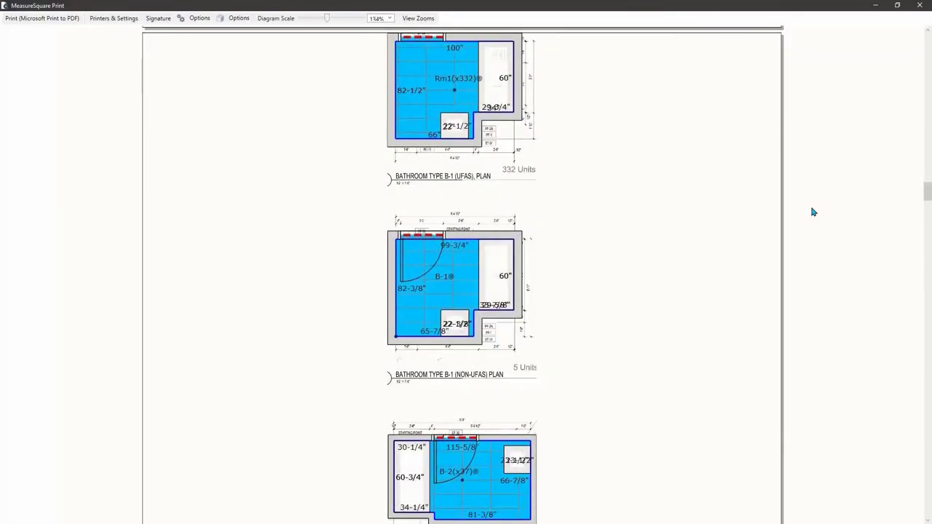